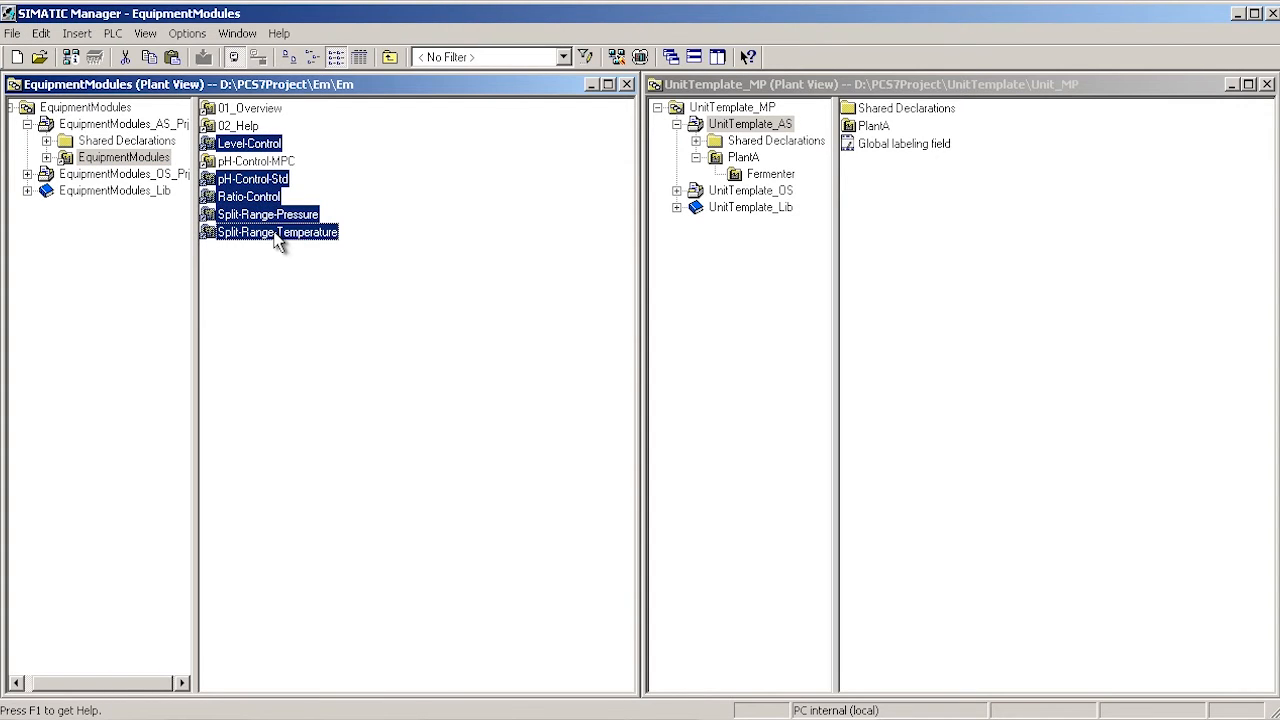
Paste the five equipment modules into the AS template's Fermenter unit, then select the OS Fermenter unit
{"action": "right_click", "coordinate": [771, 173]}
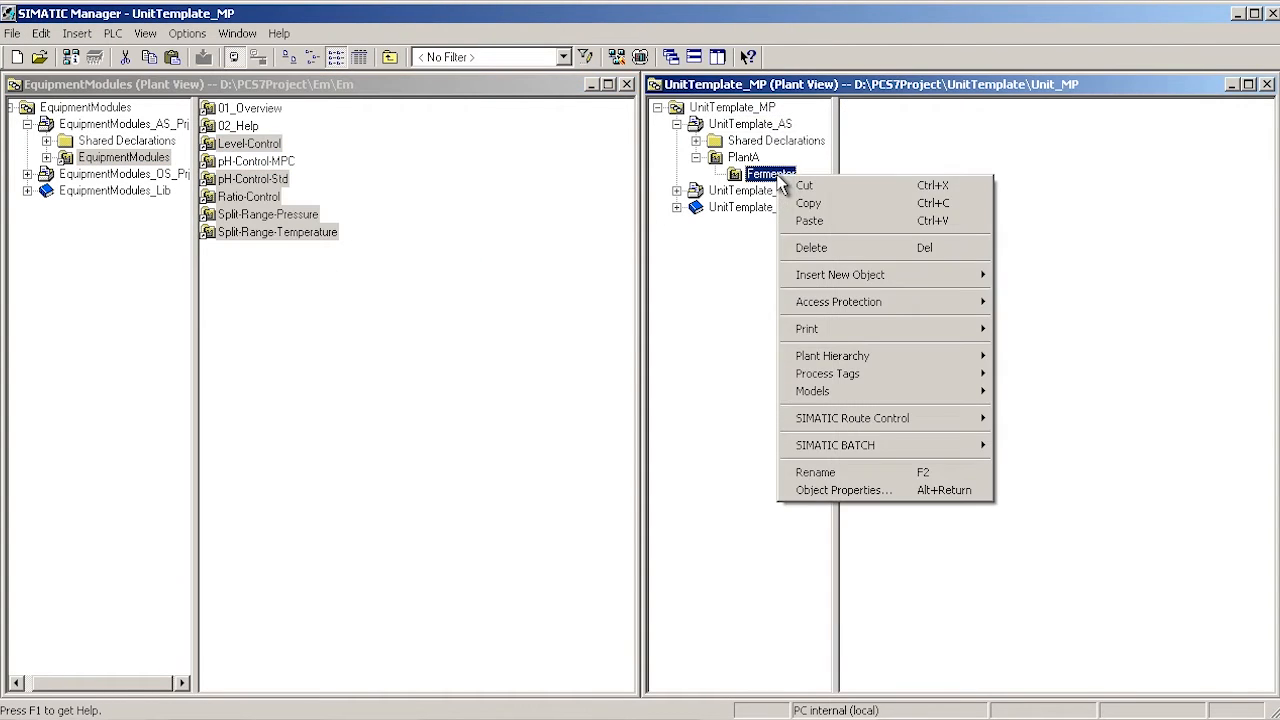
{"action": "left_click", "coordinate": [809, 220]}
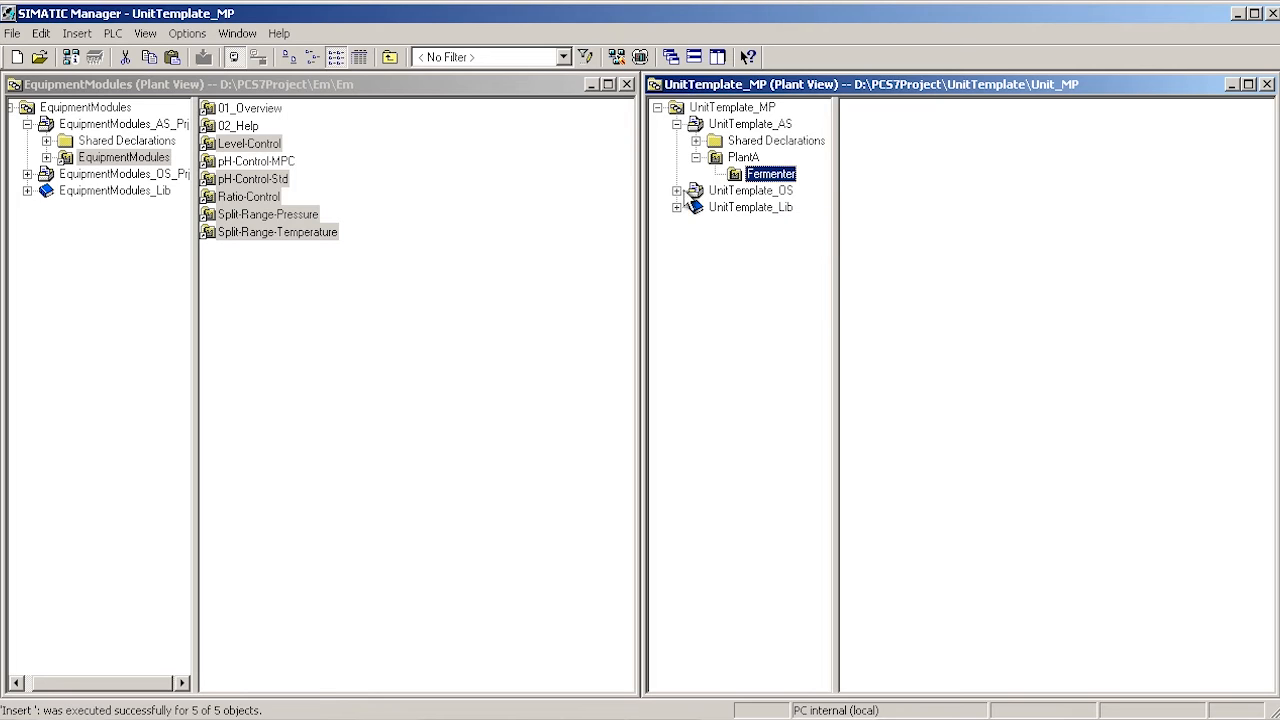
{"action": "left_click", "coordinate": [678, 191]}
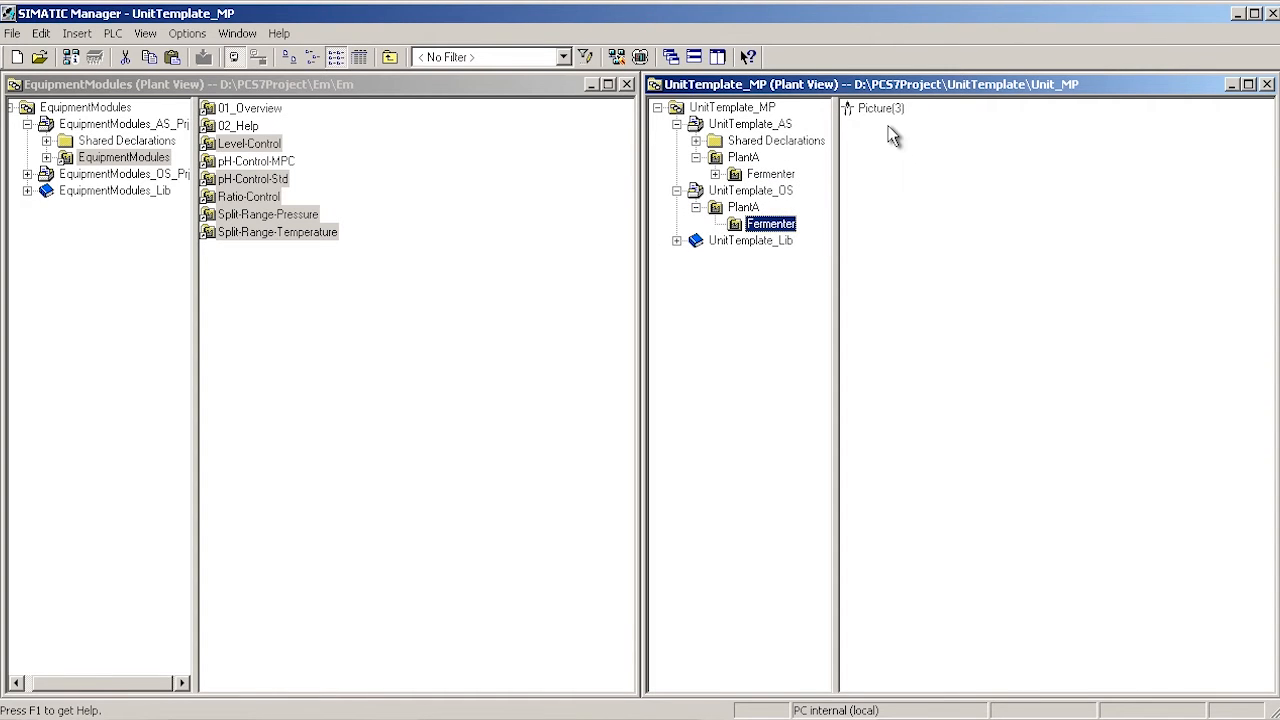
{"action": "type", "text": "Ferm"}
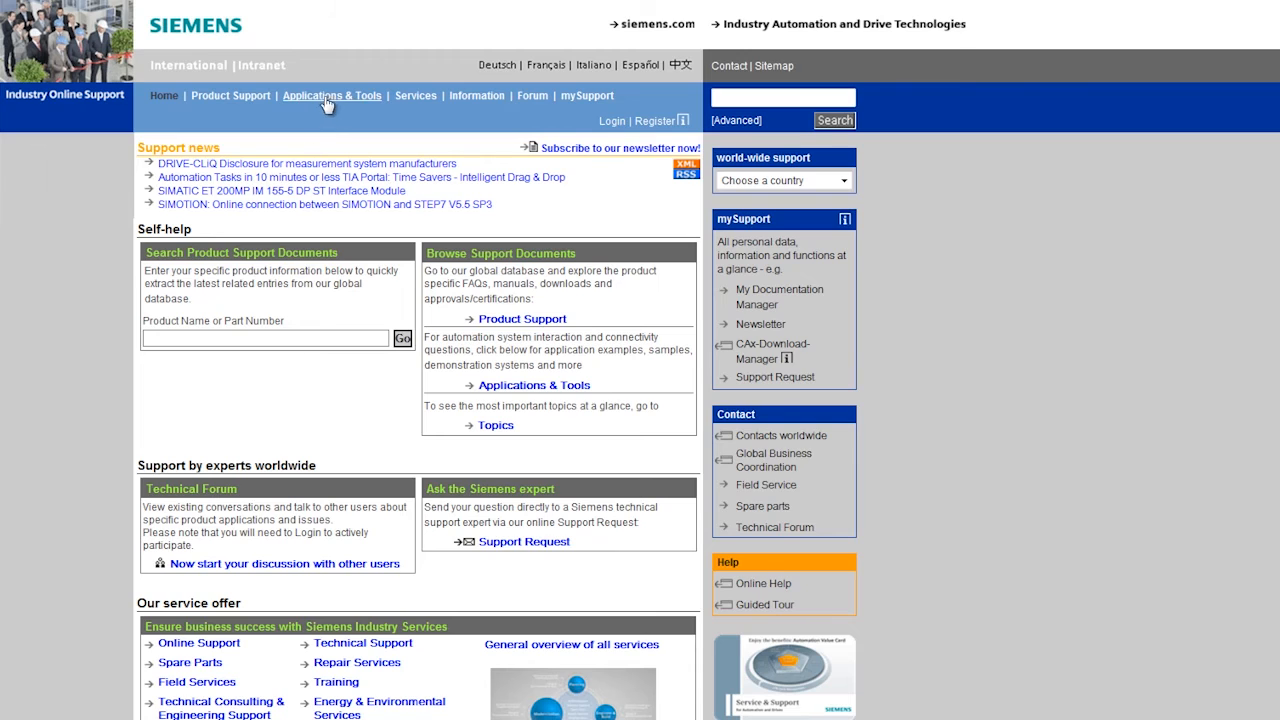
Filter Applications & Tools to Chemical Industries, Petrochemical, listing the eight entries
{"action": "left_click", "coordinate": [332, 95]}
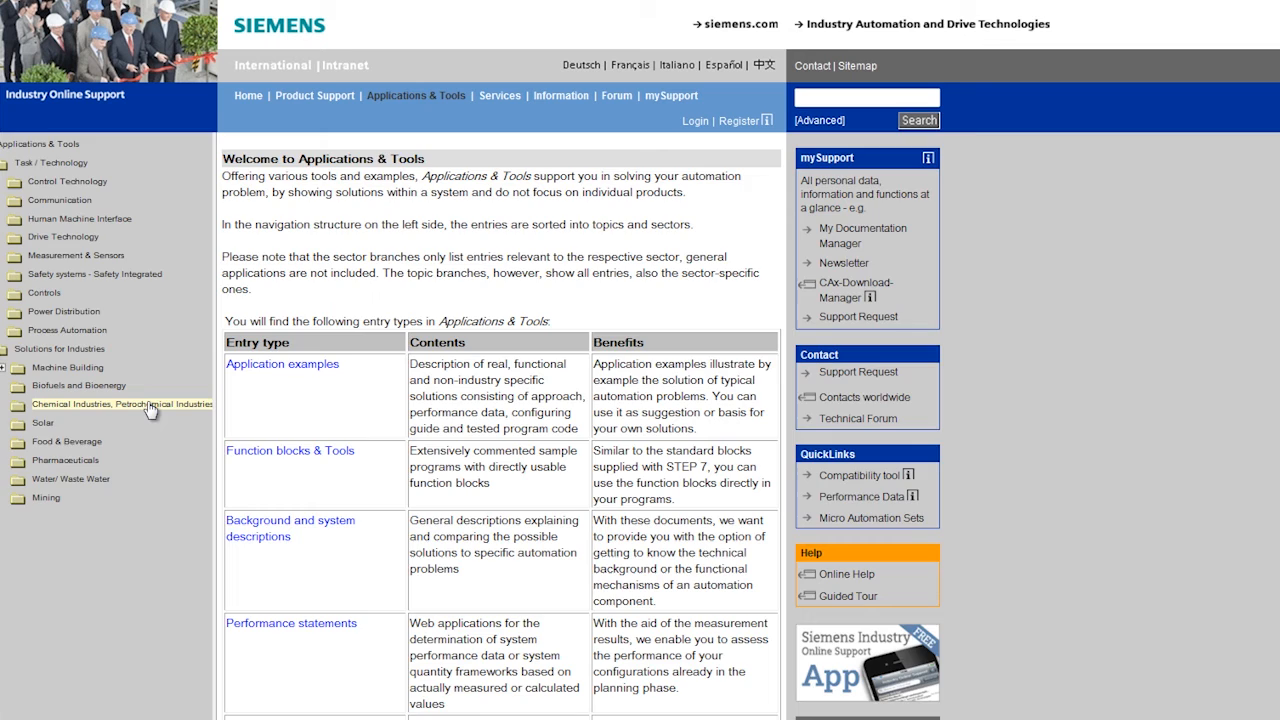
{"action": "left_click", "coordinate": [122, 404]}
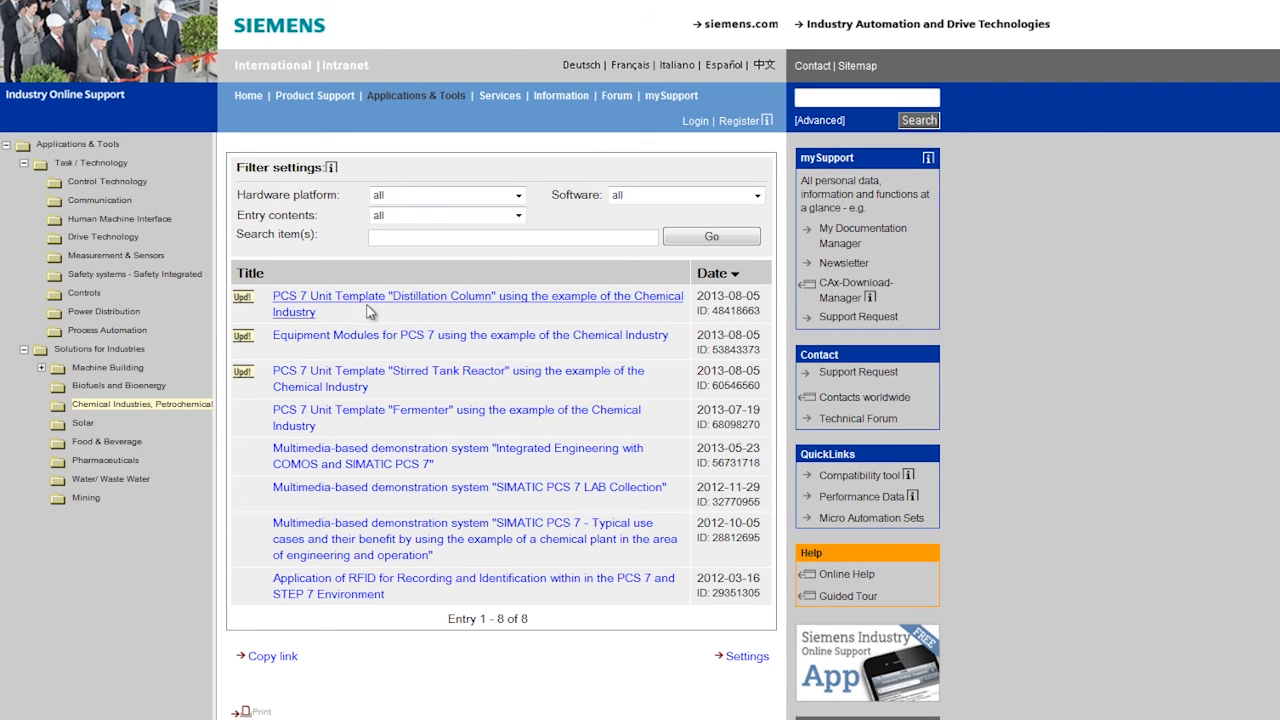